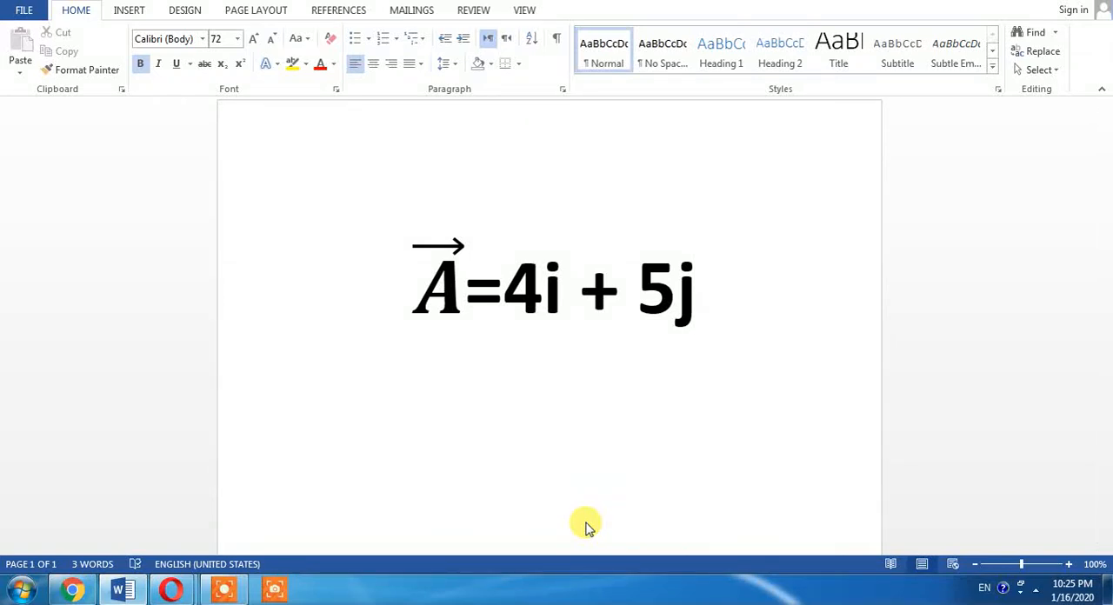
Select the letter i in 4i of the equation A = 4i + 5j.
click(695, 292)
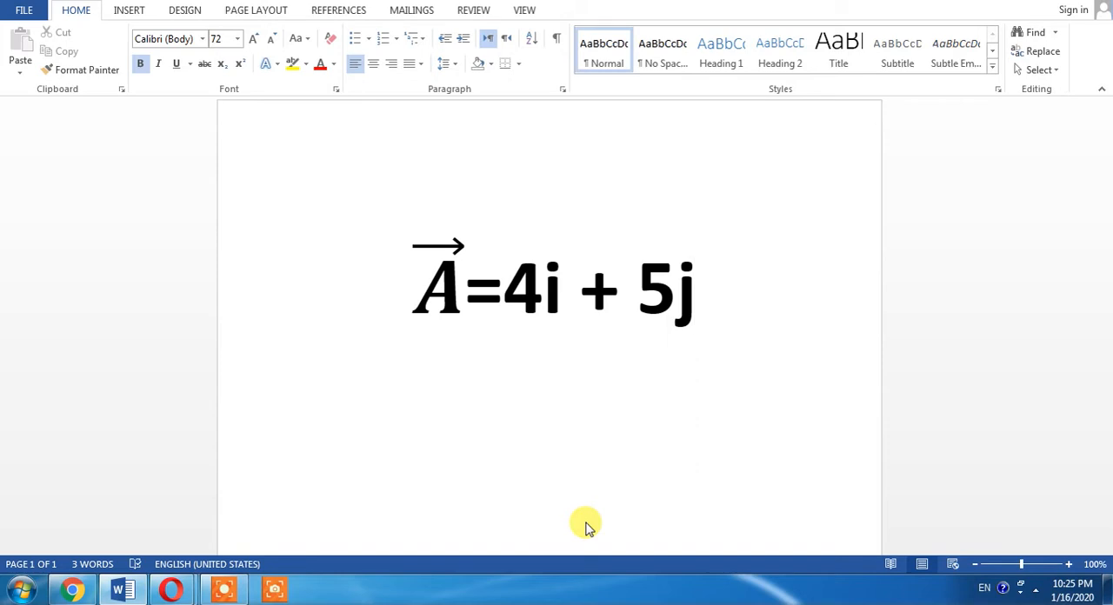
mouse_move(171, 339)
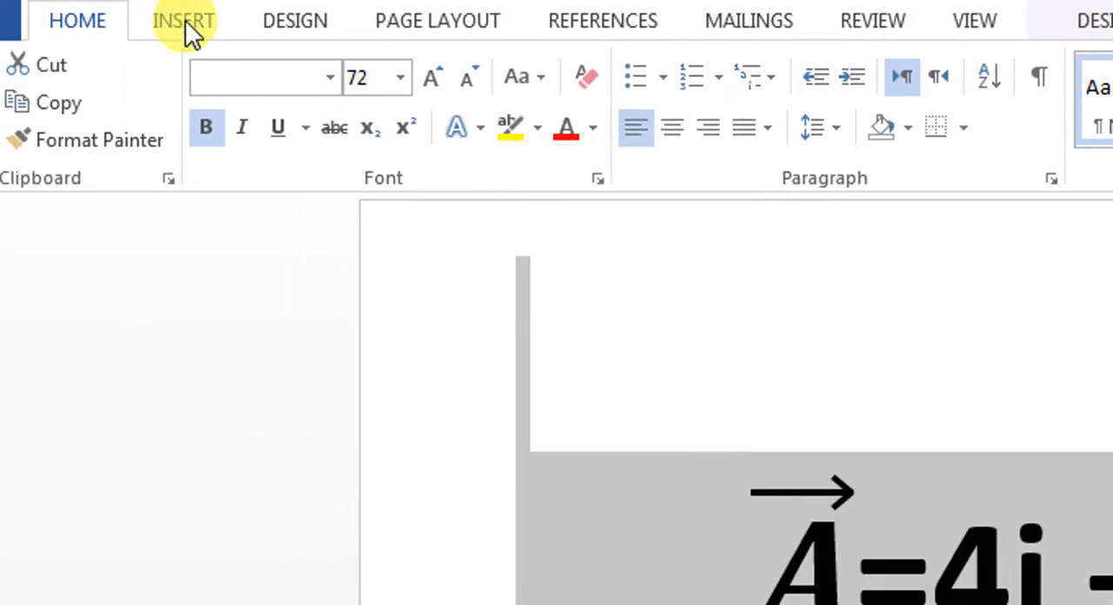
Convert the selected i to an equation and give it a hat accent, reading 4î.
click(183, 21)
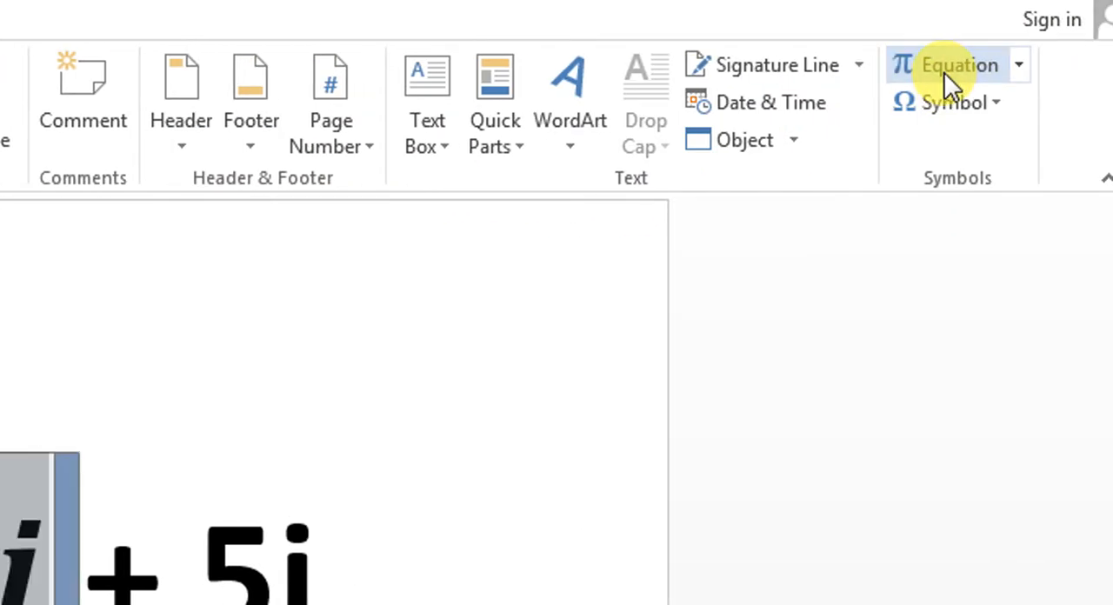
click(956, 66)
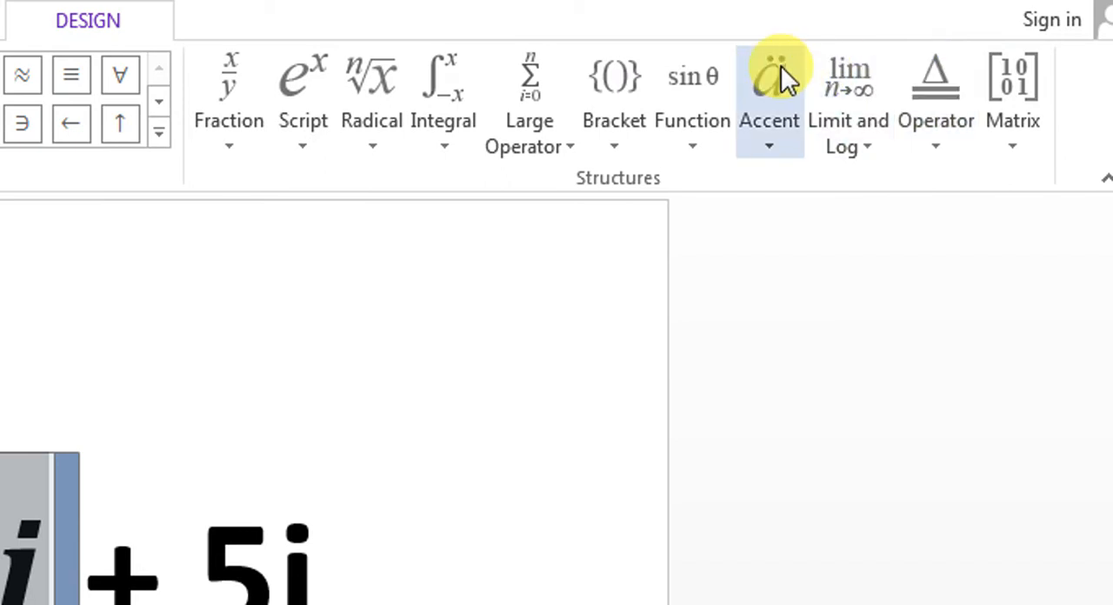
mouse_move(769, 78)
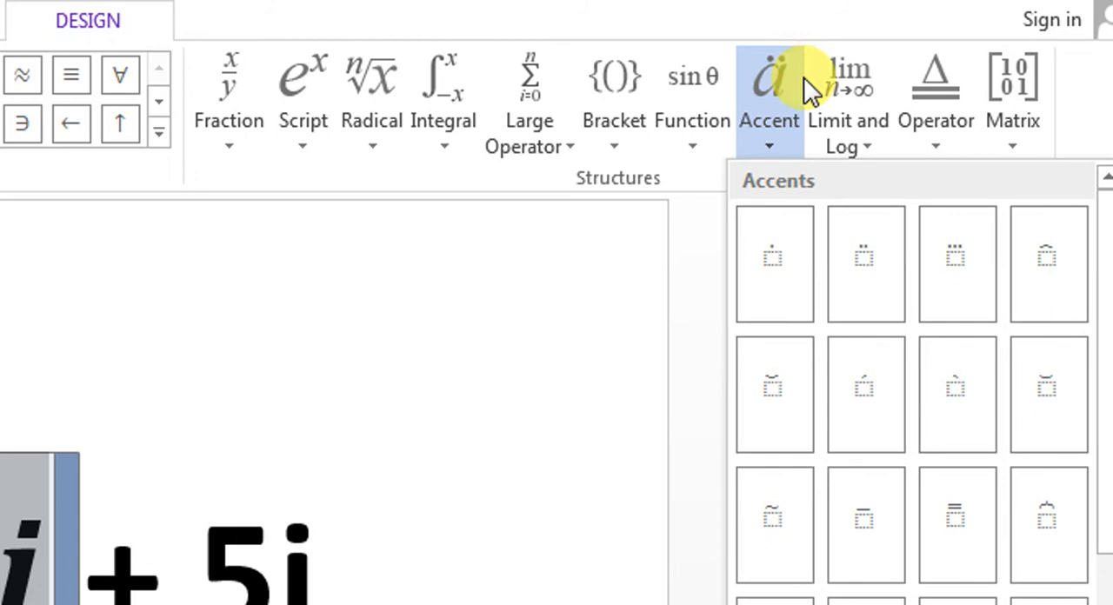
mouse_move(1030, 264)
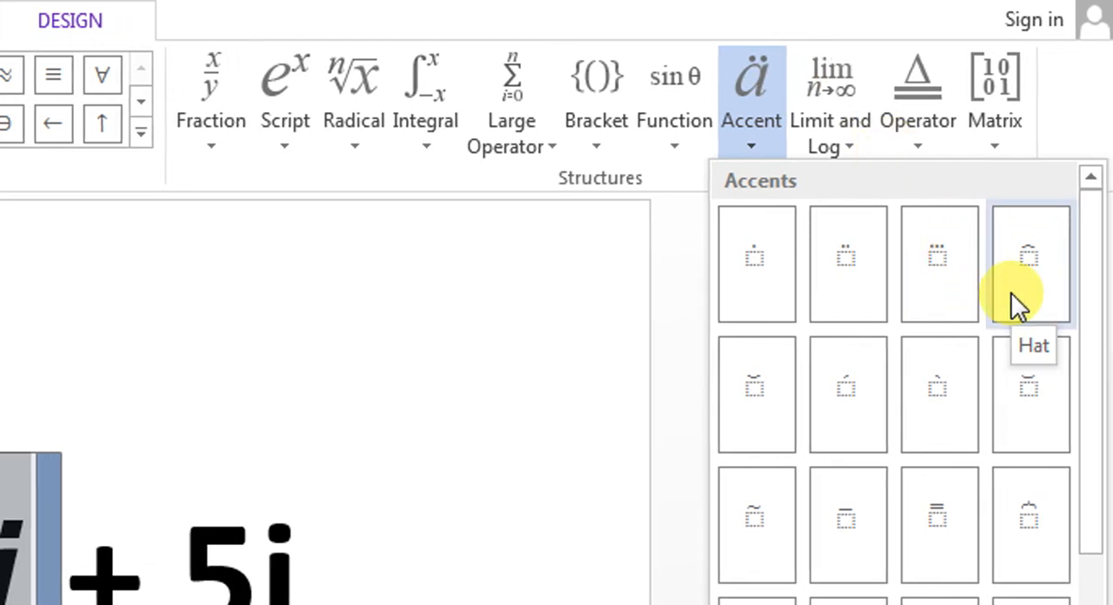
click(1030, 265)
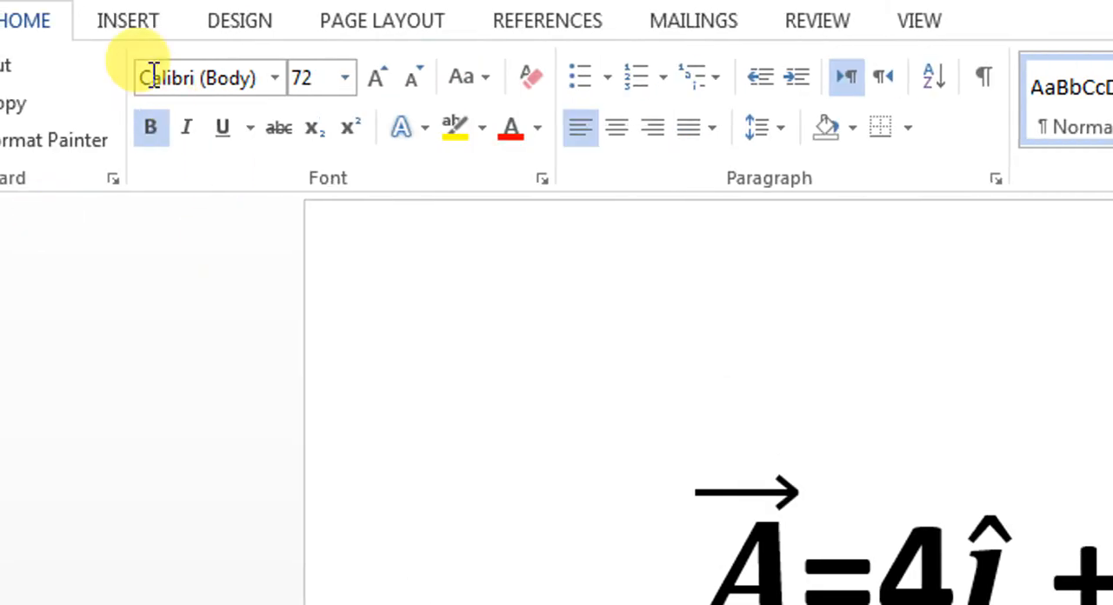
Convert the j in 5j to an equation with a hat accent, so it reads A = 4î + 5ĵ.
click(127, 21)
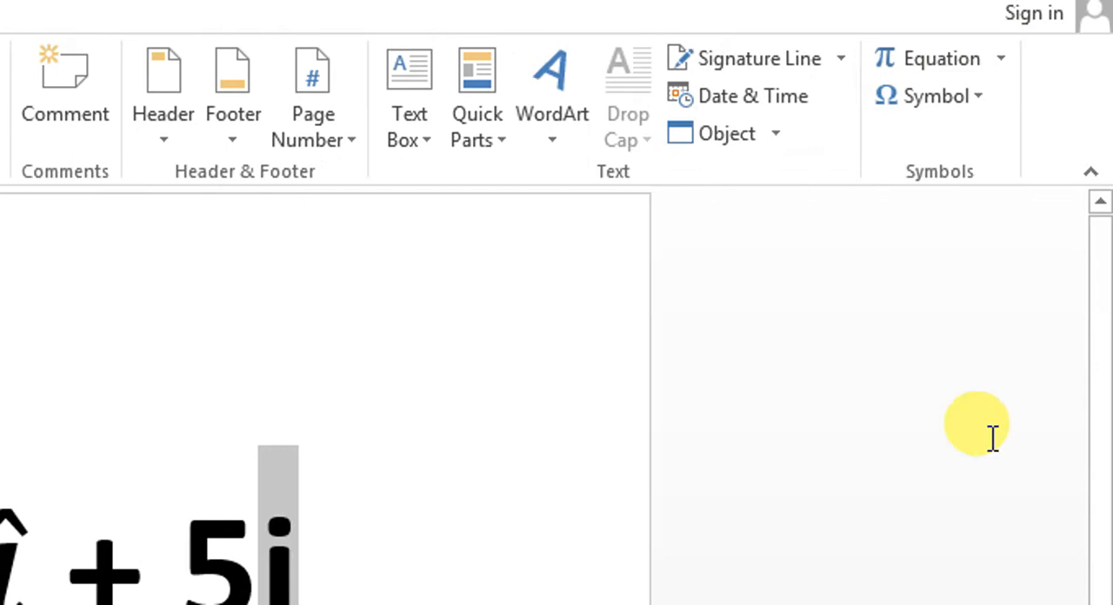
click(936, 95)
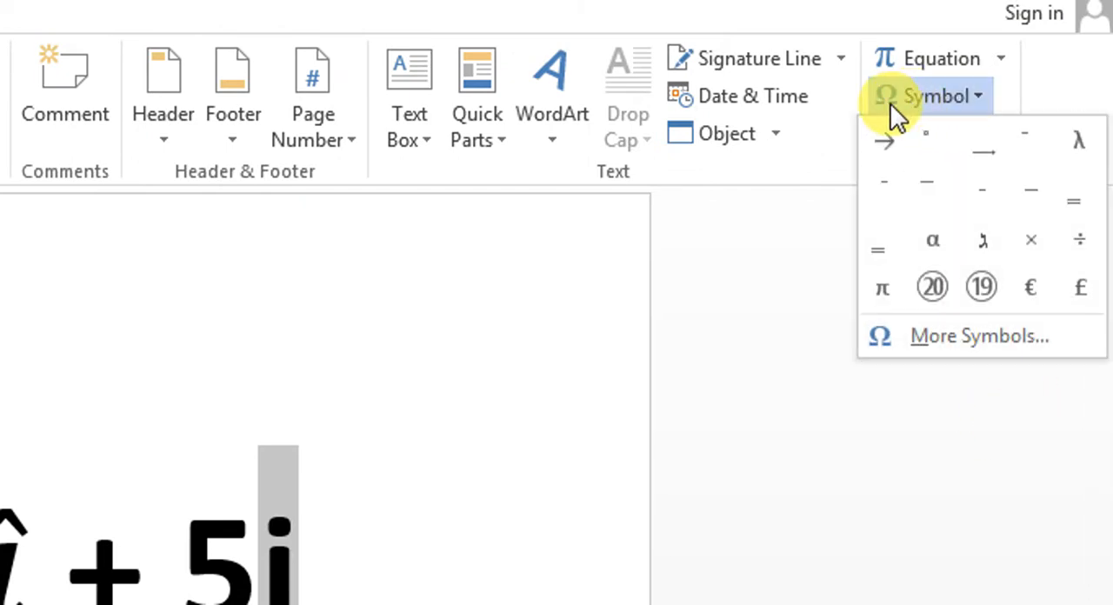
mouse_move(884, 183)
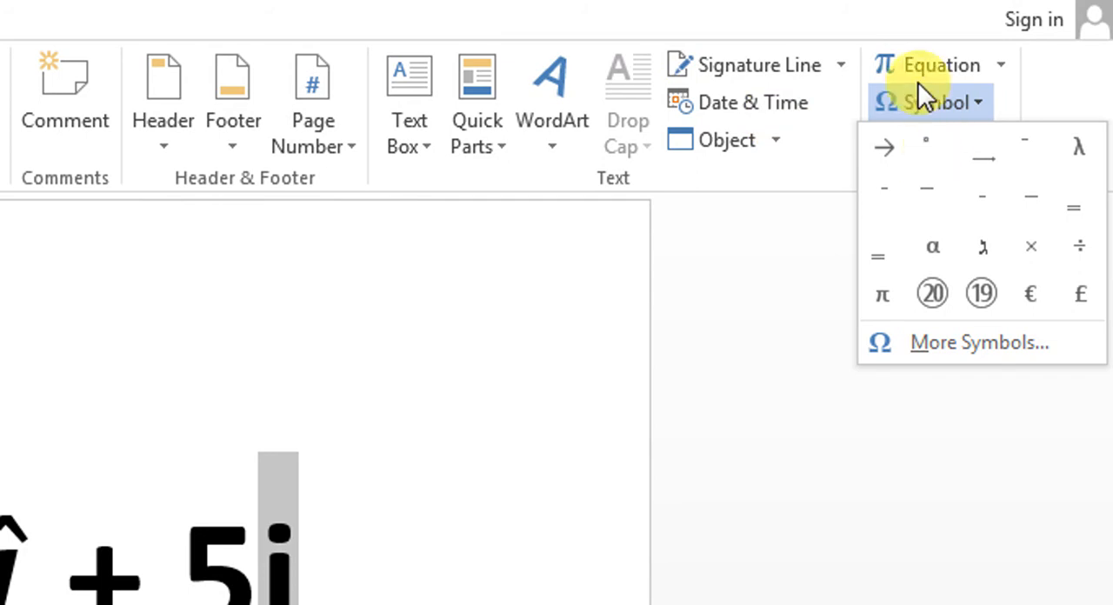
click(942, 64)
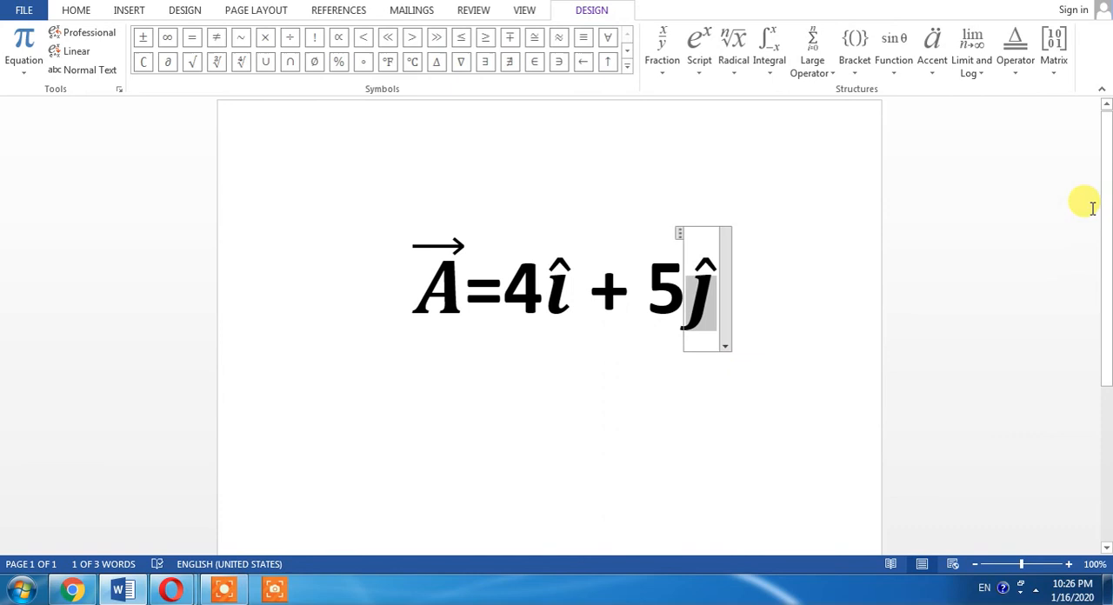
click(776, 305)
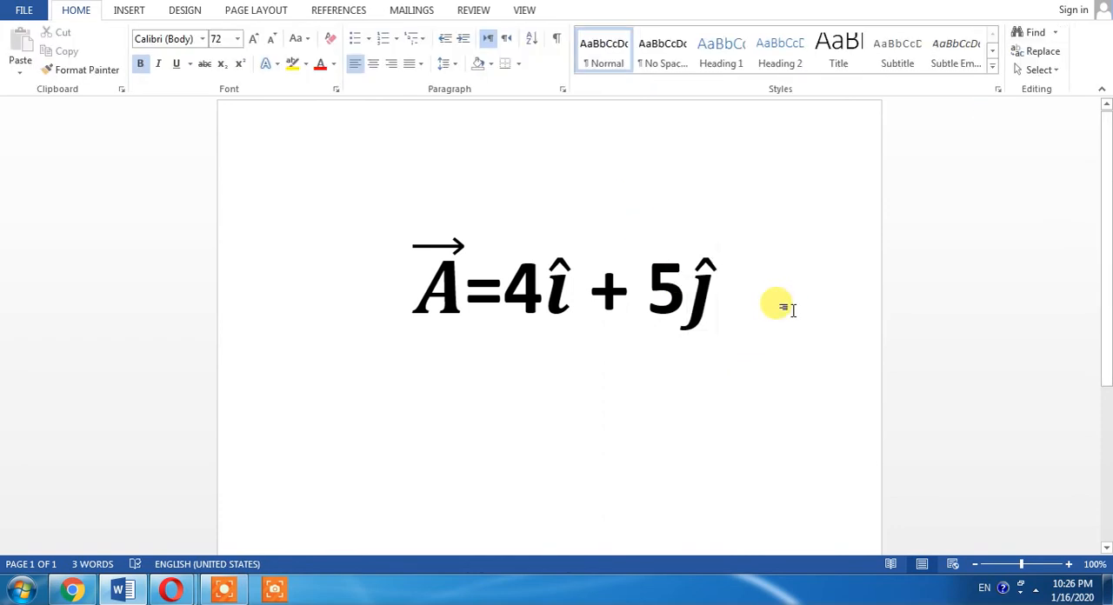
click(715, 287)
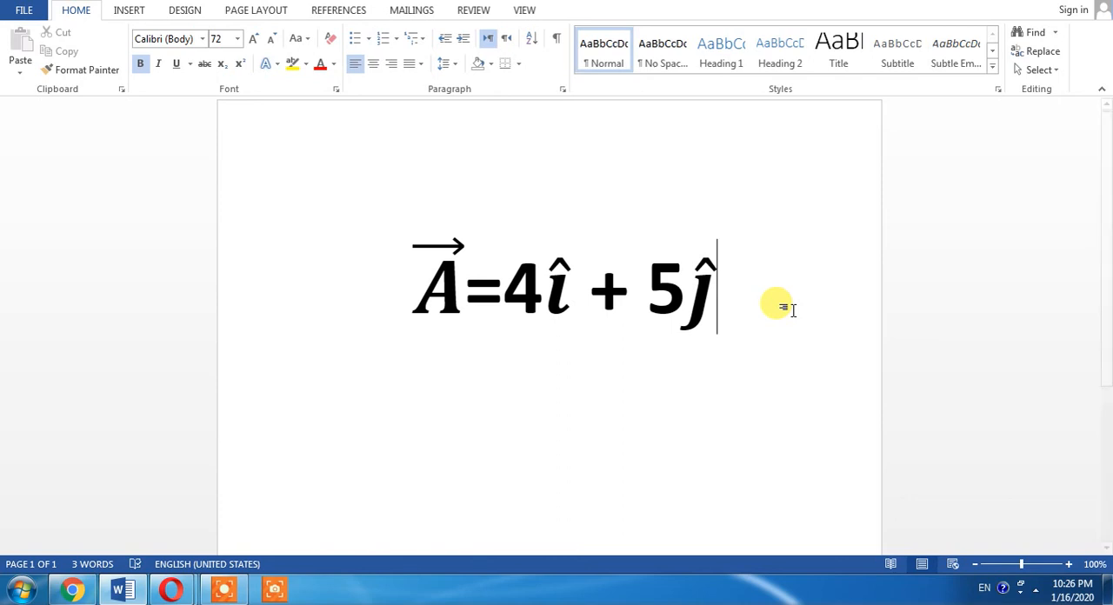